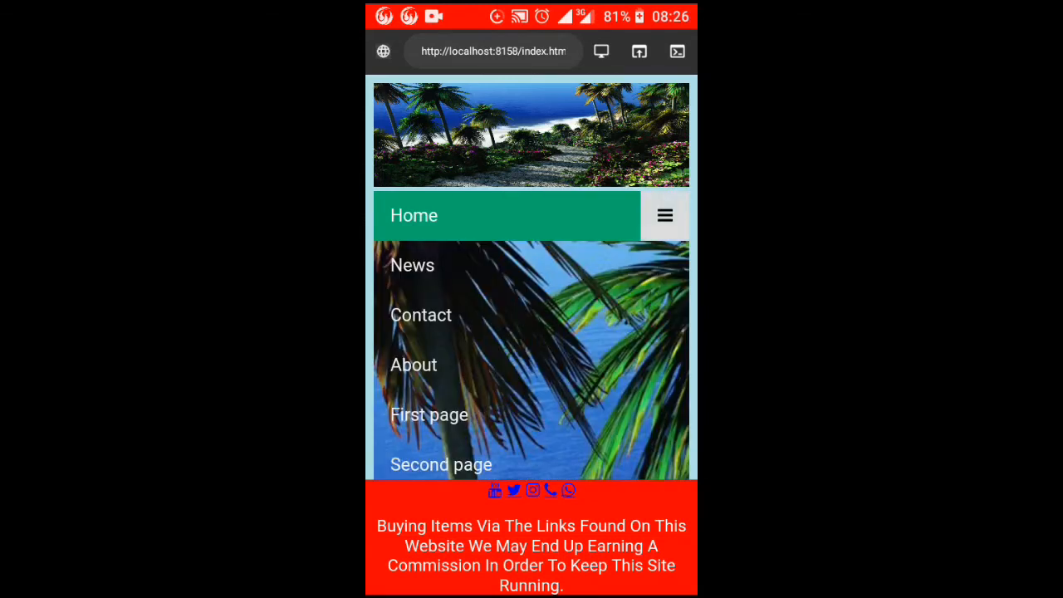
Test the preview navbar by visiting the Contact and About pages.
click(421, 314)
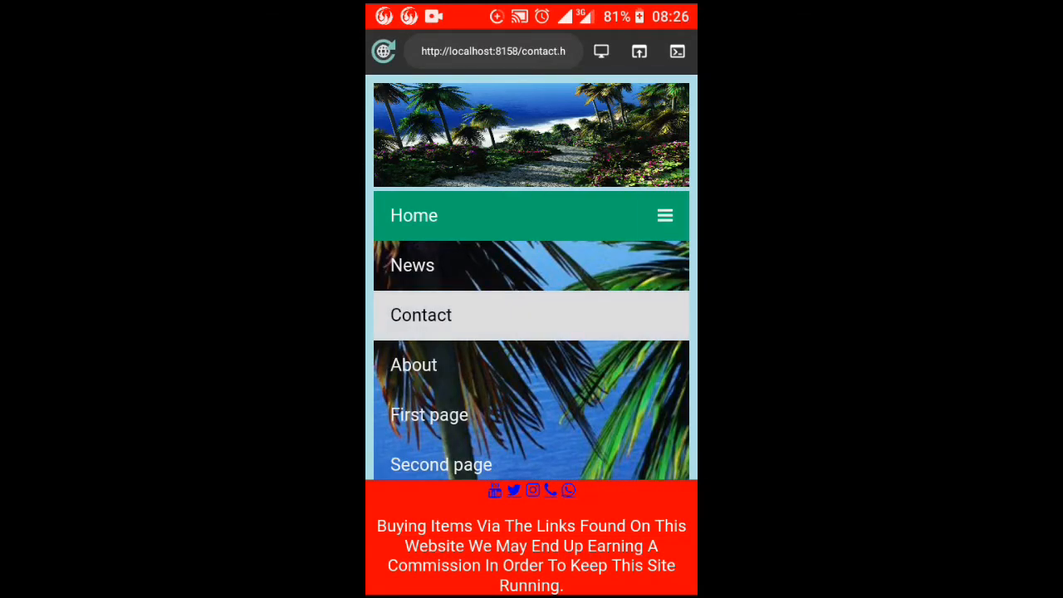
click(420, 315)
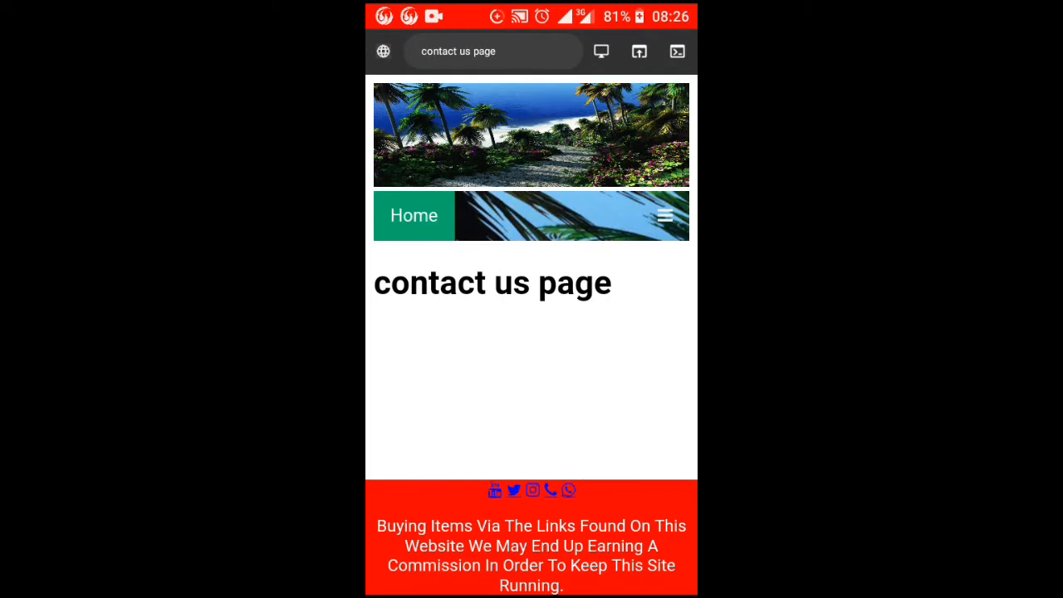
click(665, 216)
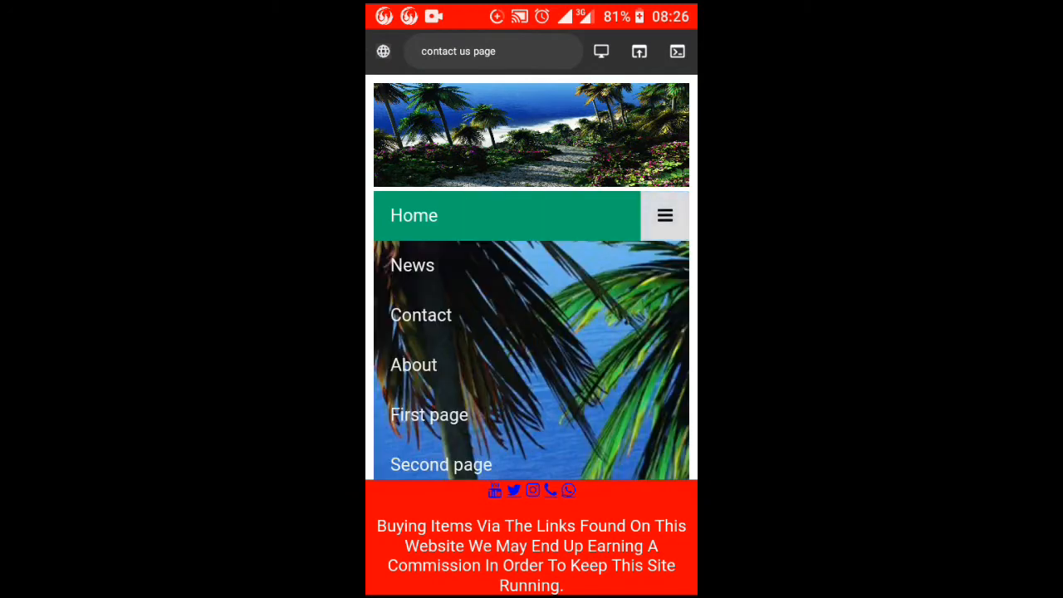
click(413, 365)
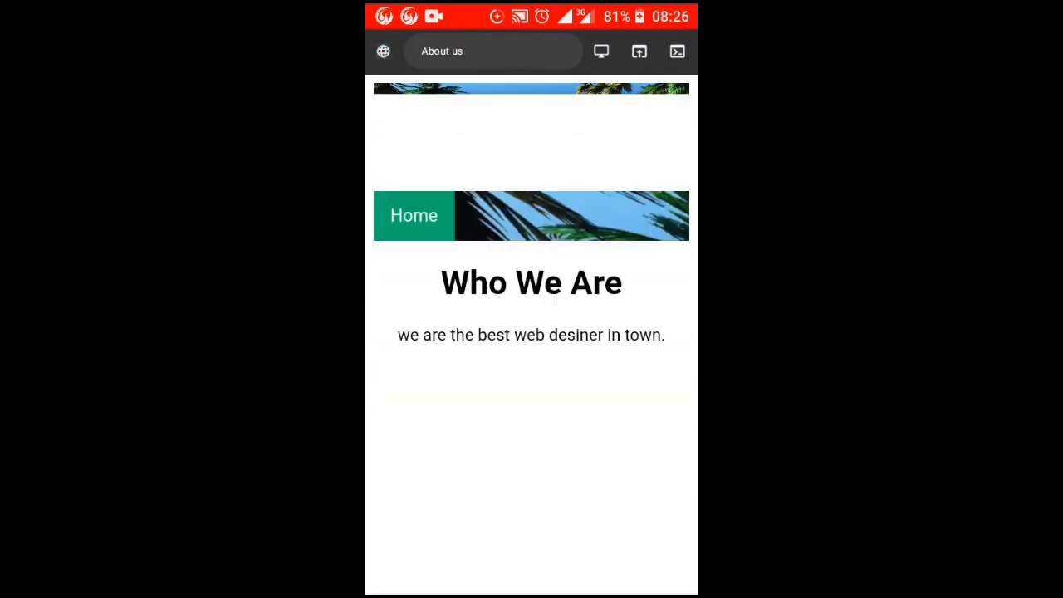
click(665, 206)
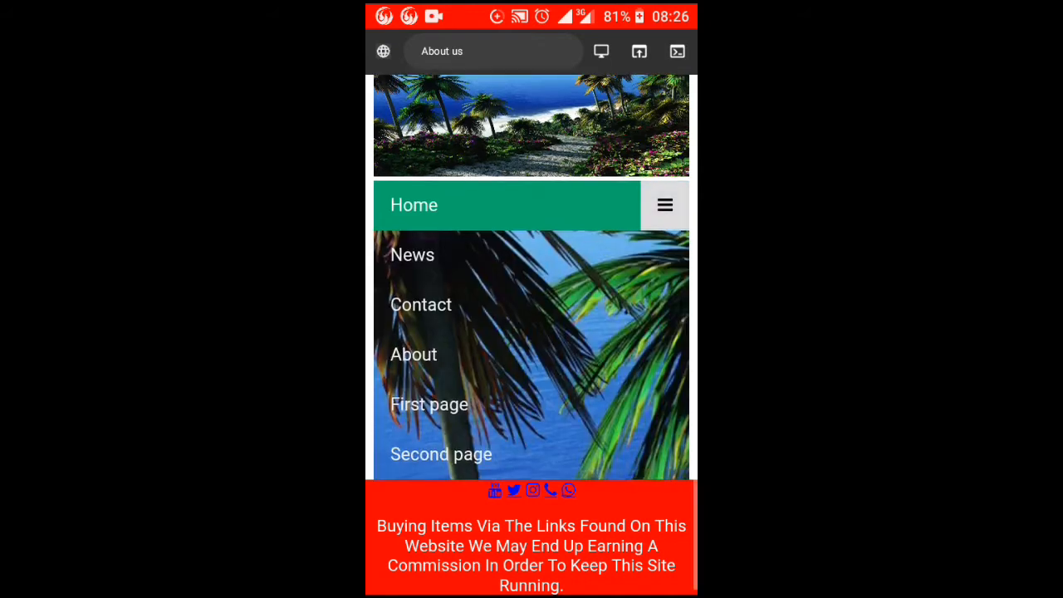
Visit the First page and Hello Guys! page from the navbar, then close the preview.
click(429, 404)
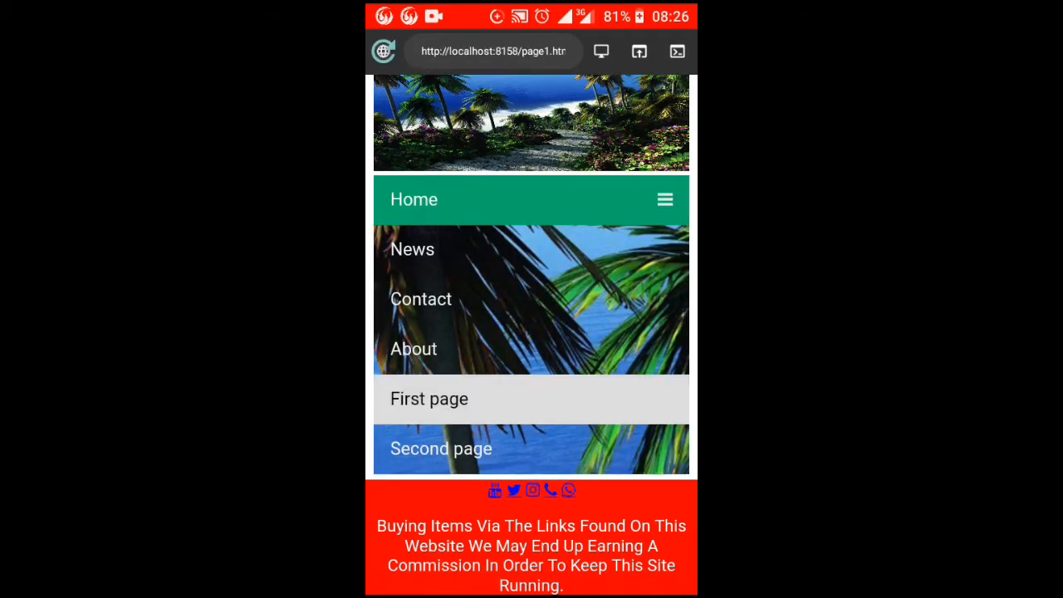
click(429, 399)
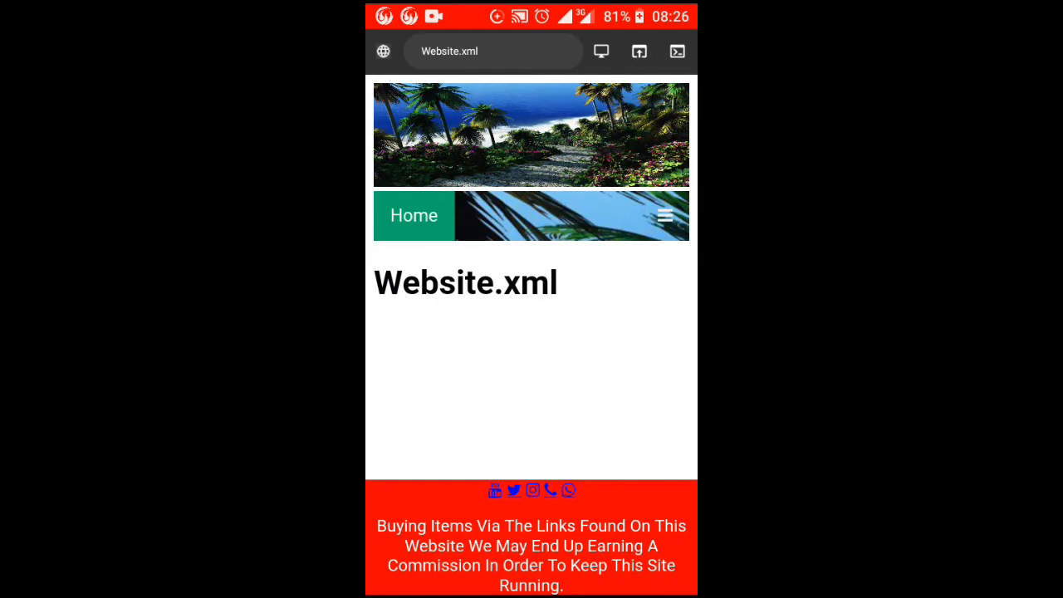
click(665, 215)
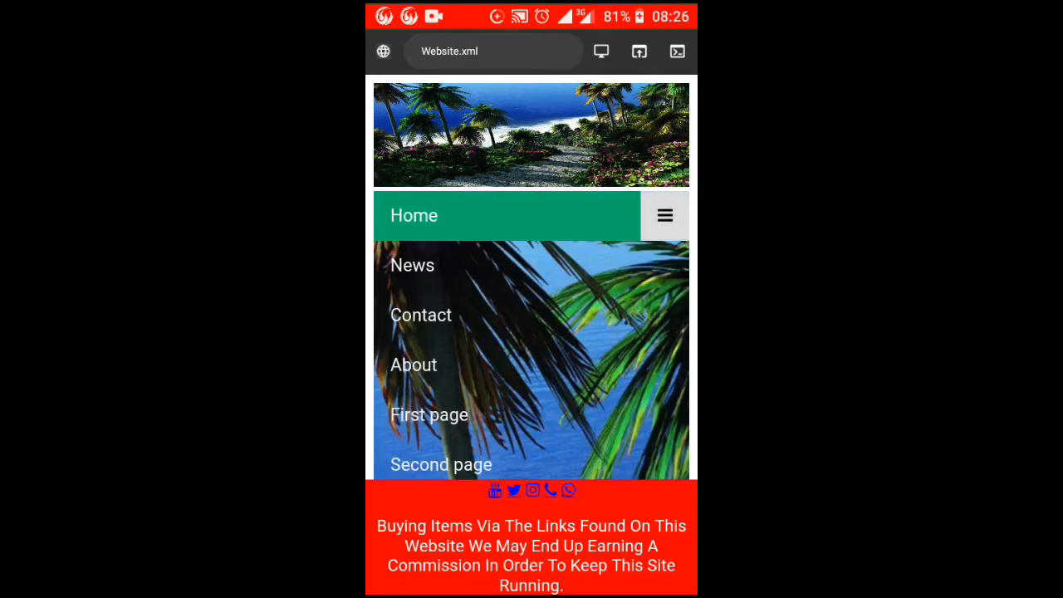
click(442, 464)
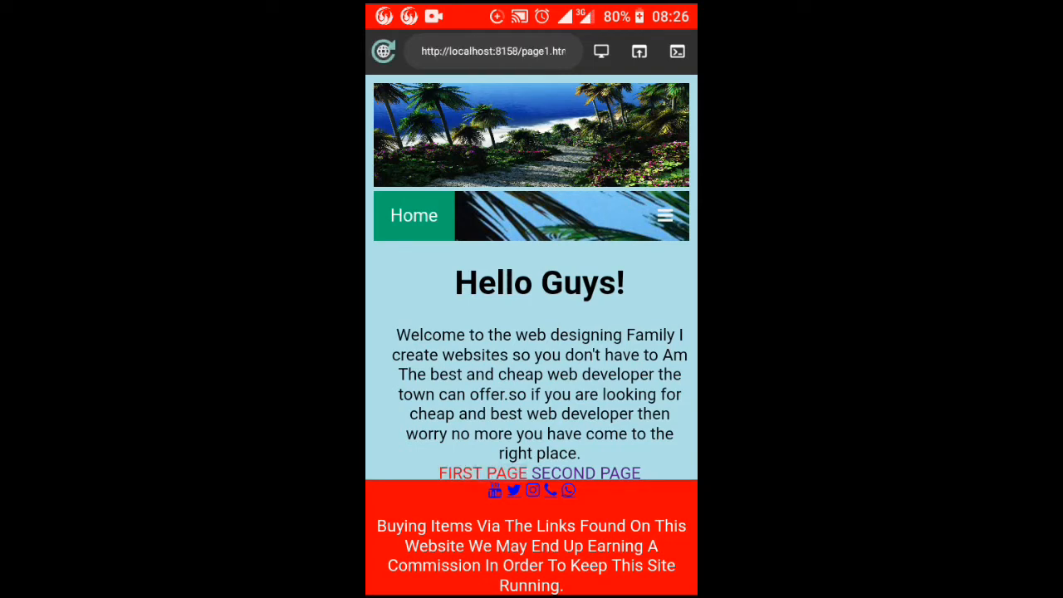
click(609, 473)
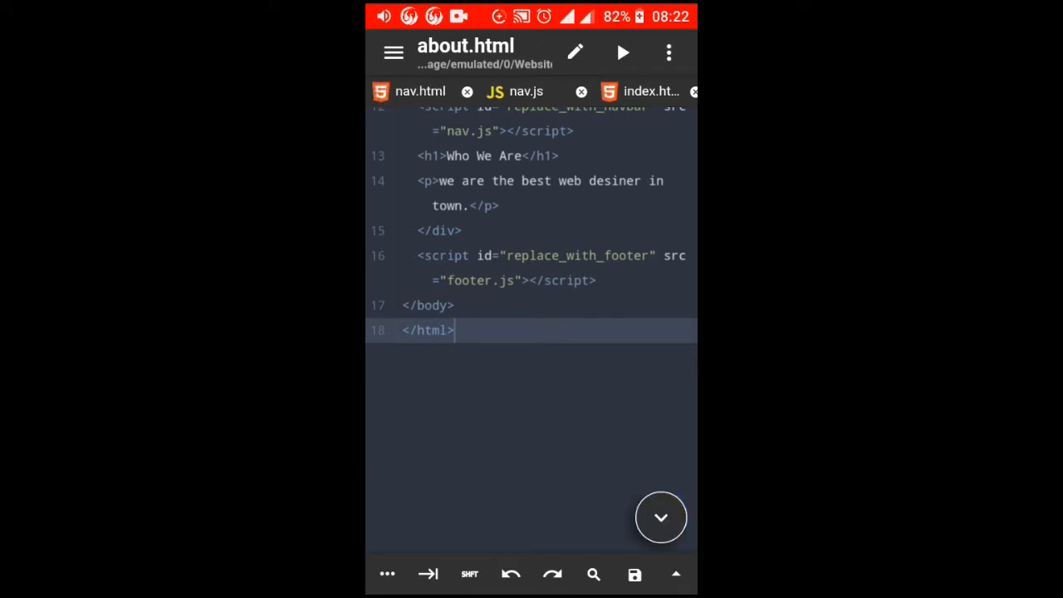
Review nav.html's navbar styles and markup, then view the nav.js injection script.
click(419, 91)
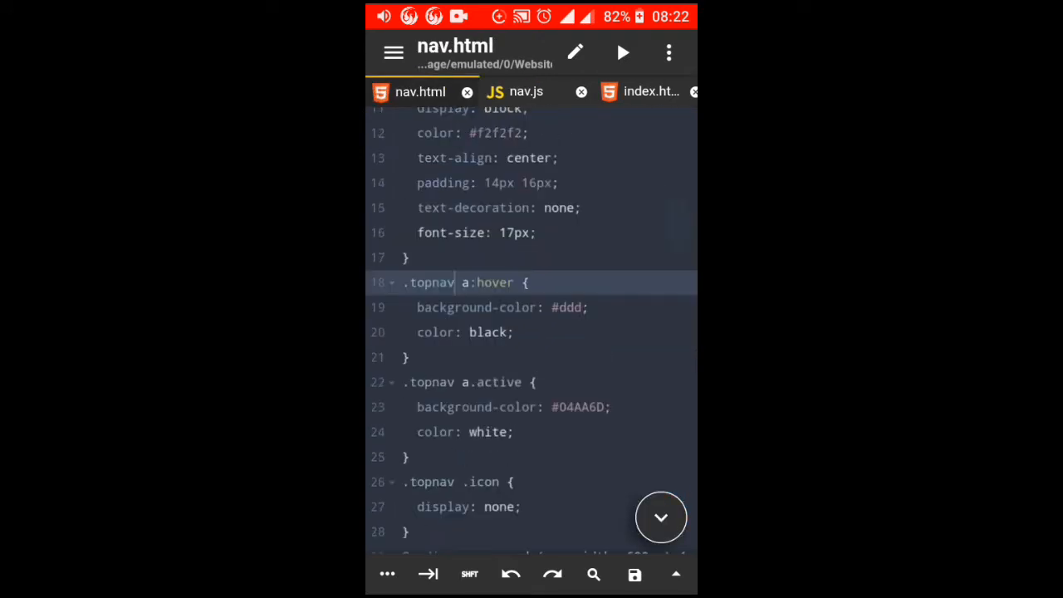
scroll(up, 3)
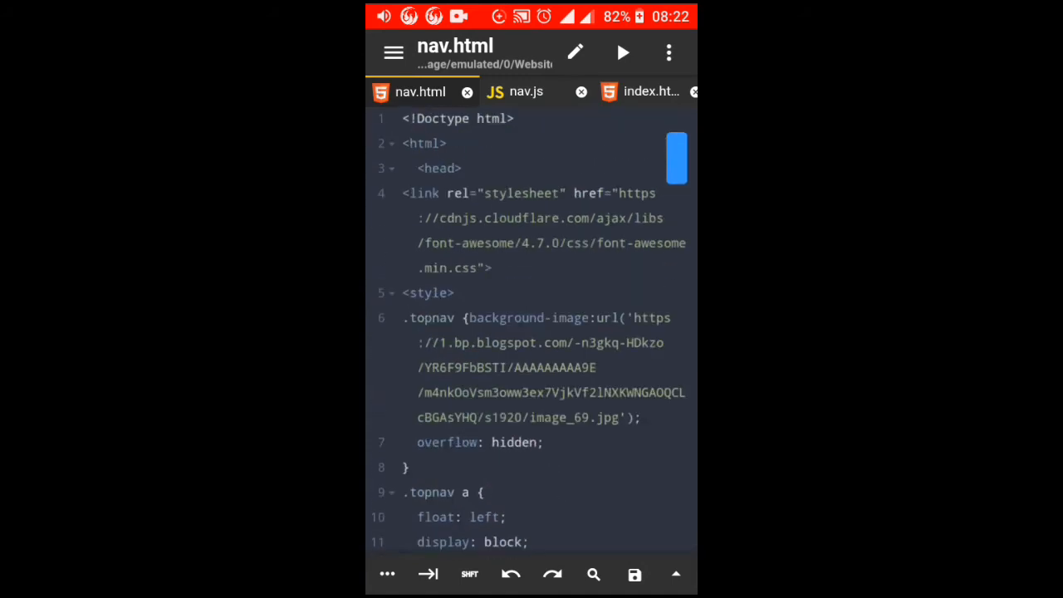
scroll(down, 3)
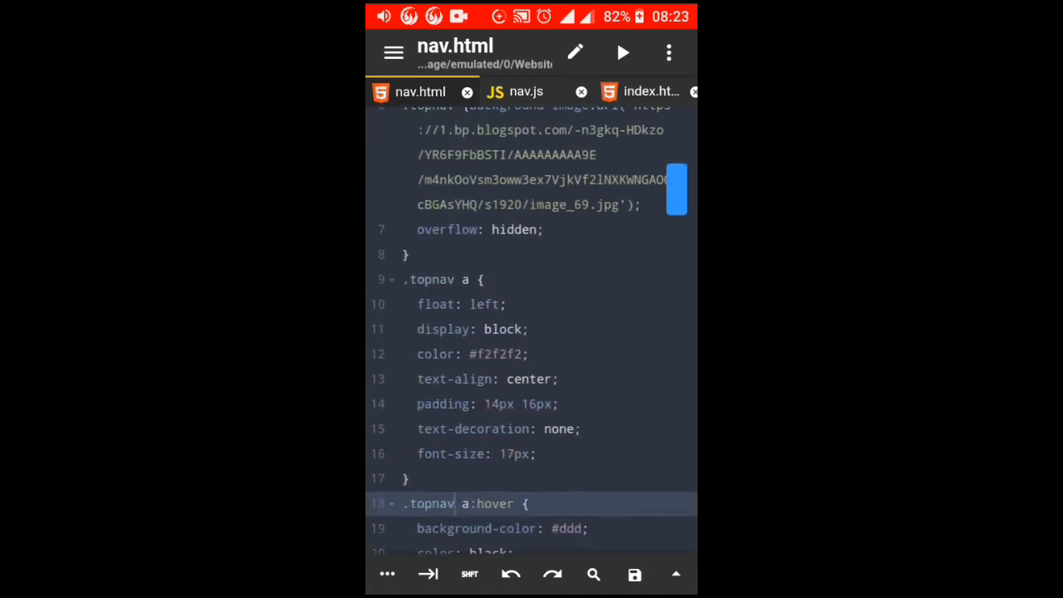
scroll(down, 3)
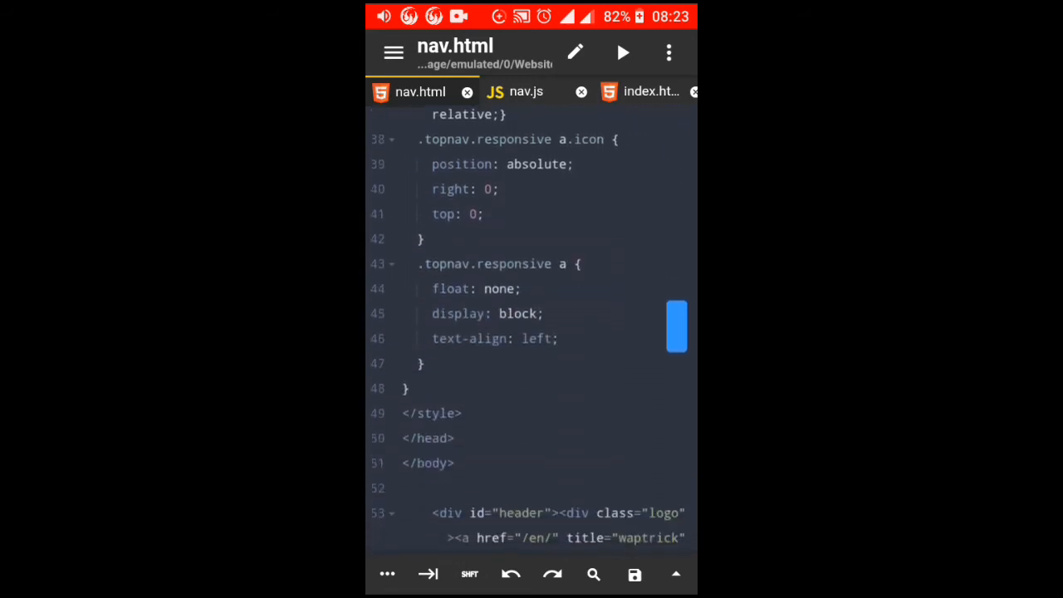
scroll(down, 3)
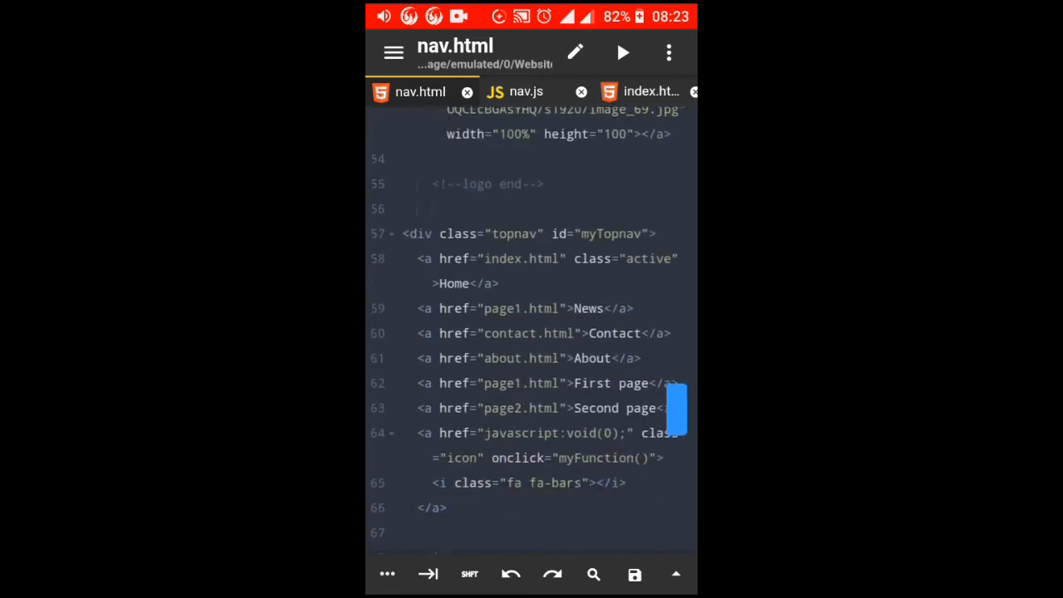
scroll(down, 3)
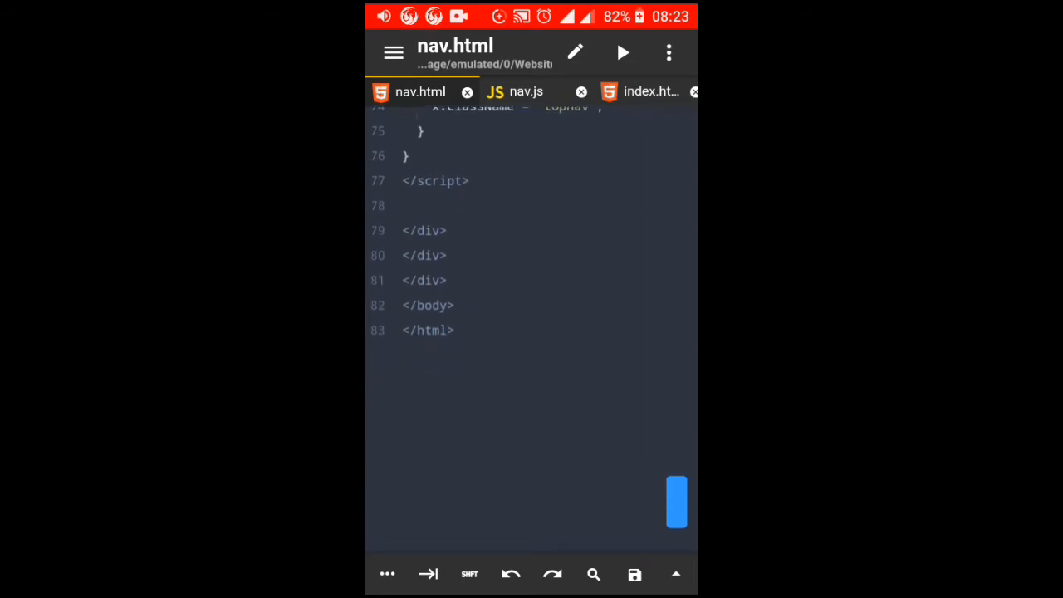
click(526, 91)
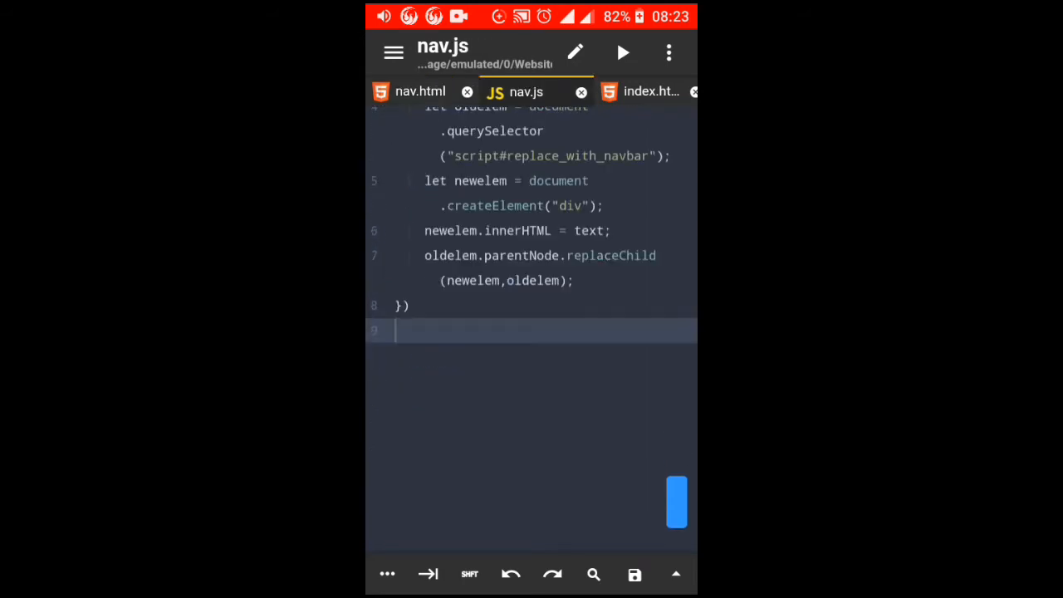
scroll(up, 3)
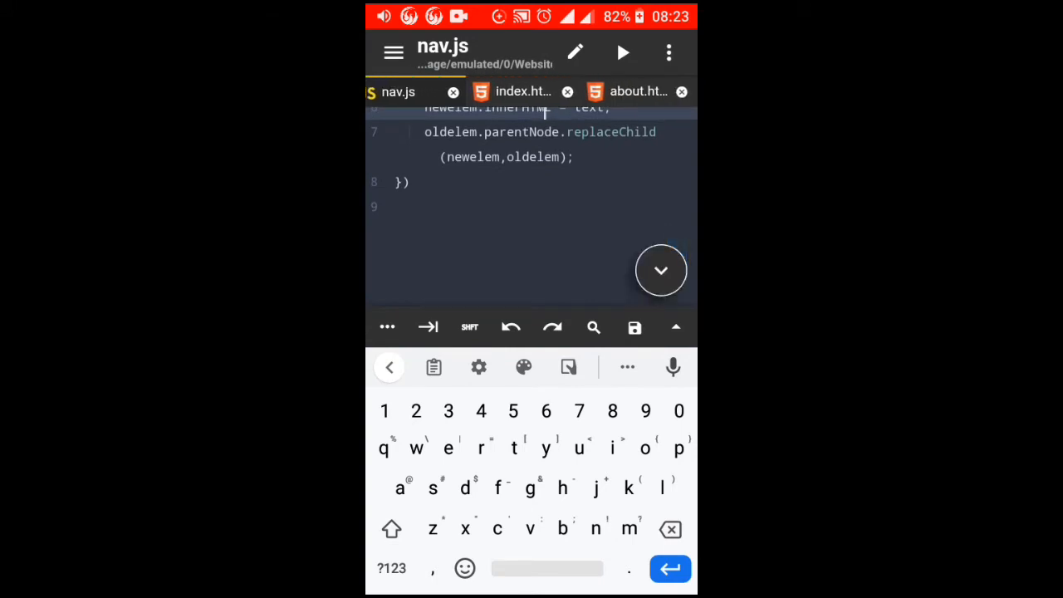
click(514, 92)
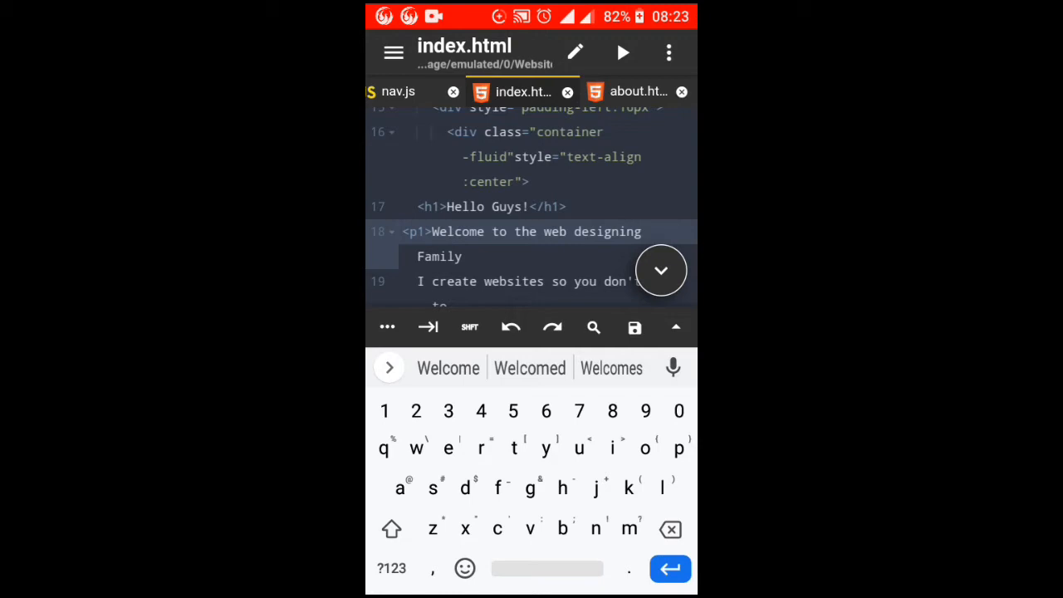
scroll(down, 3)
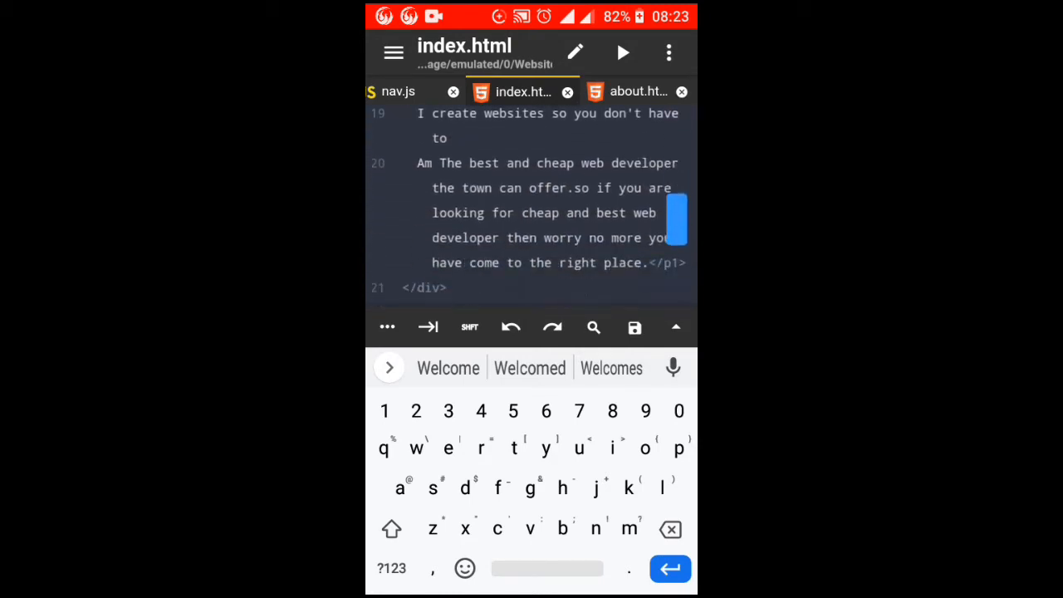
scroll(down, 3)
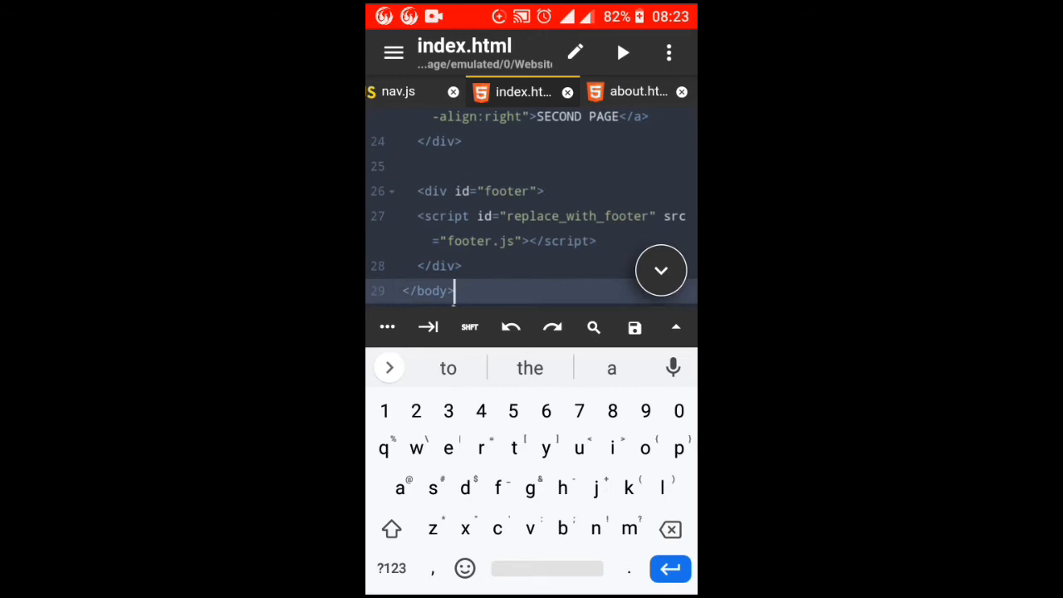
scroll(up, 3)
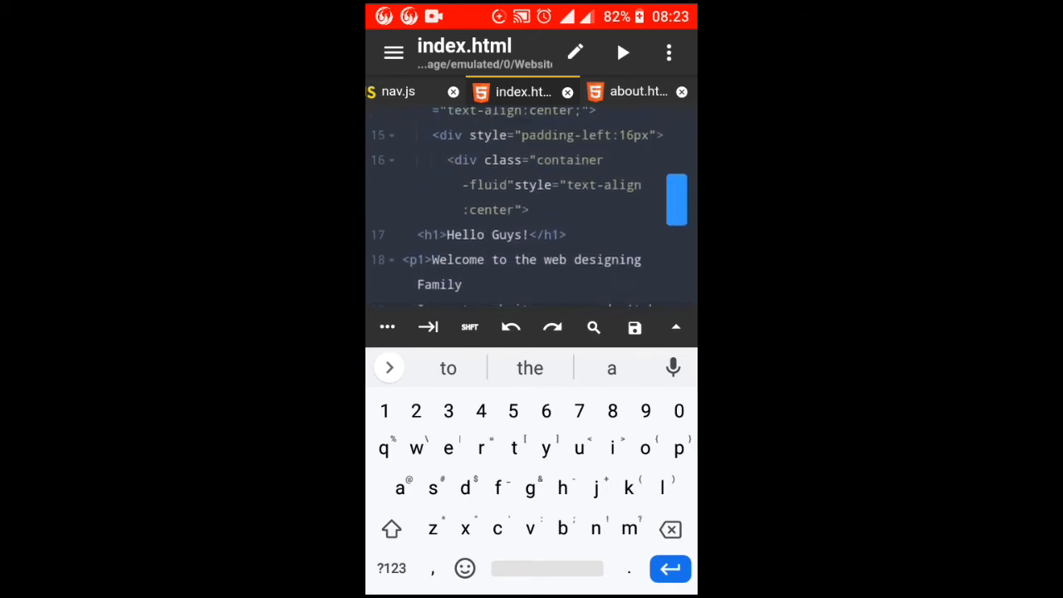
scroll(up, 3)
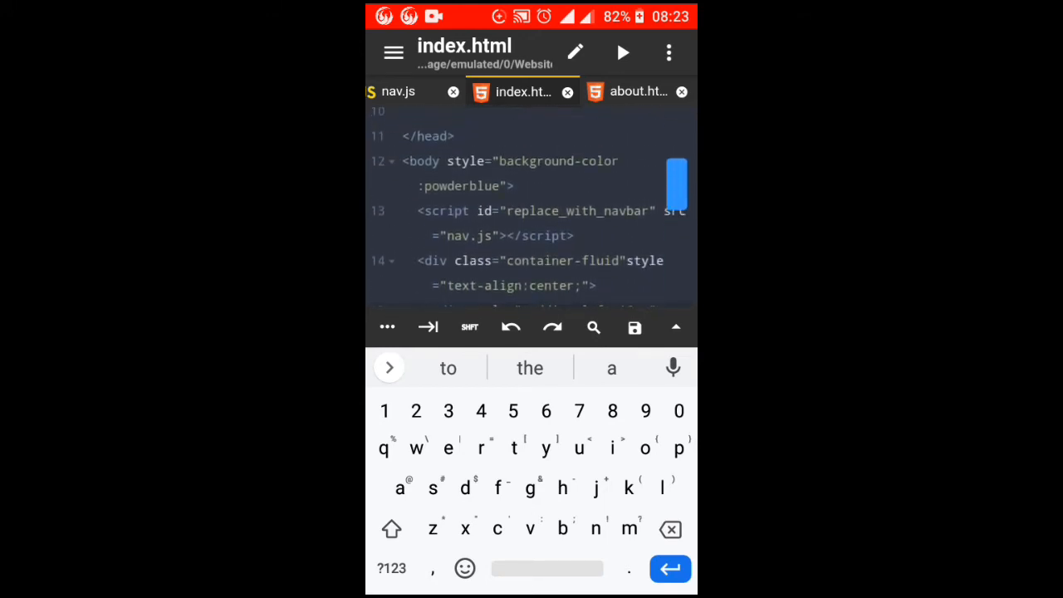
scroll(down, 3)
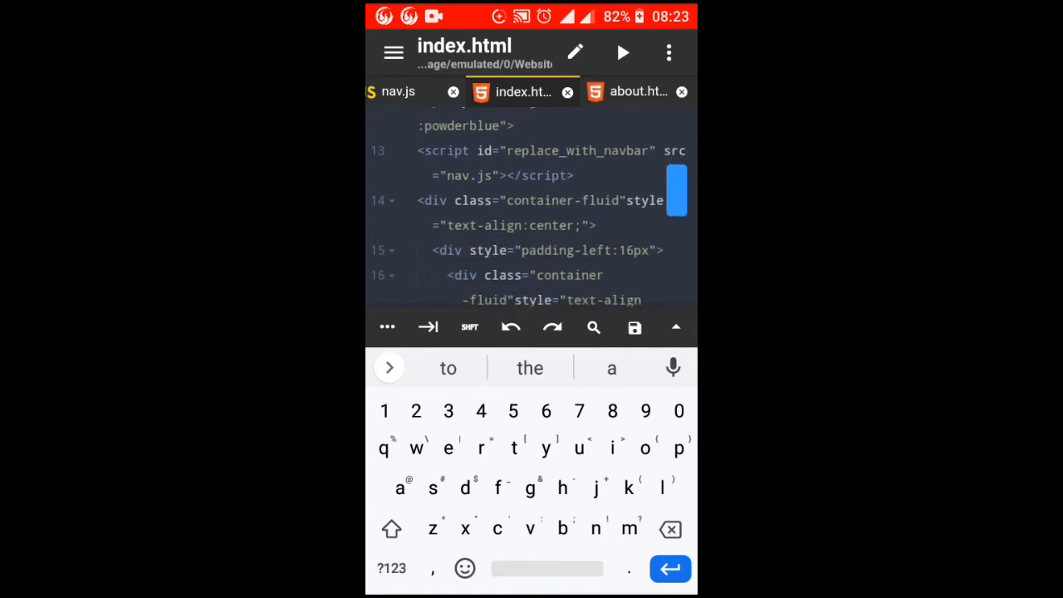
scroll(down, 3)
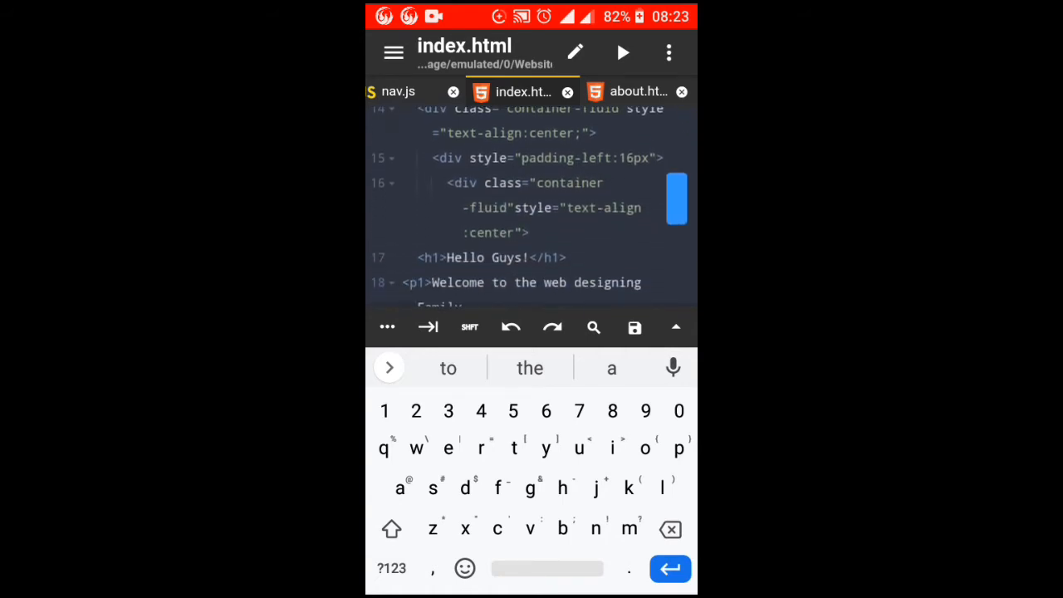
scroll(up, 3)
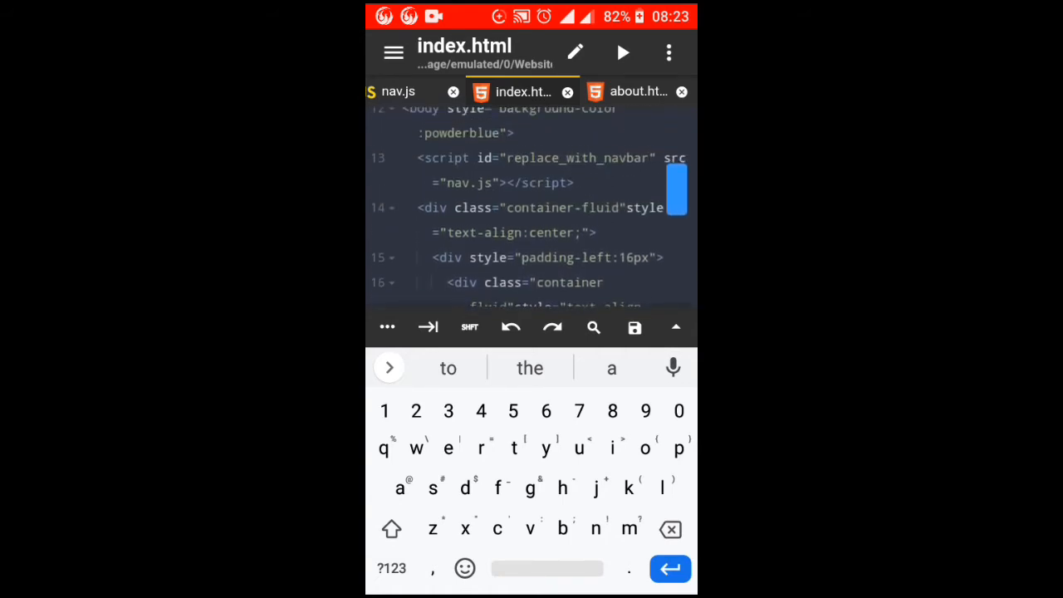
scroll(up, 3)
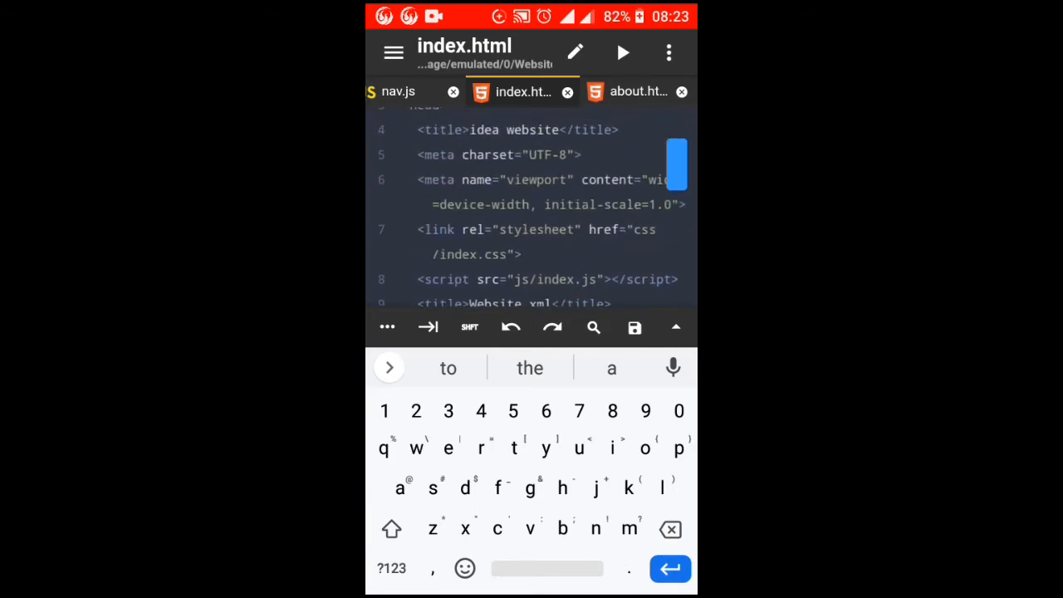
scroll(down, 3)
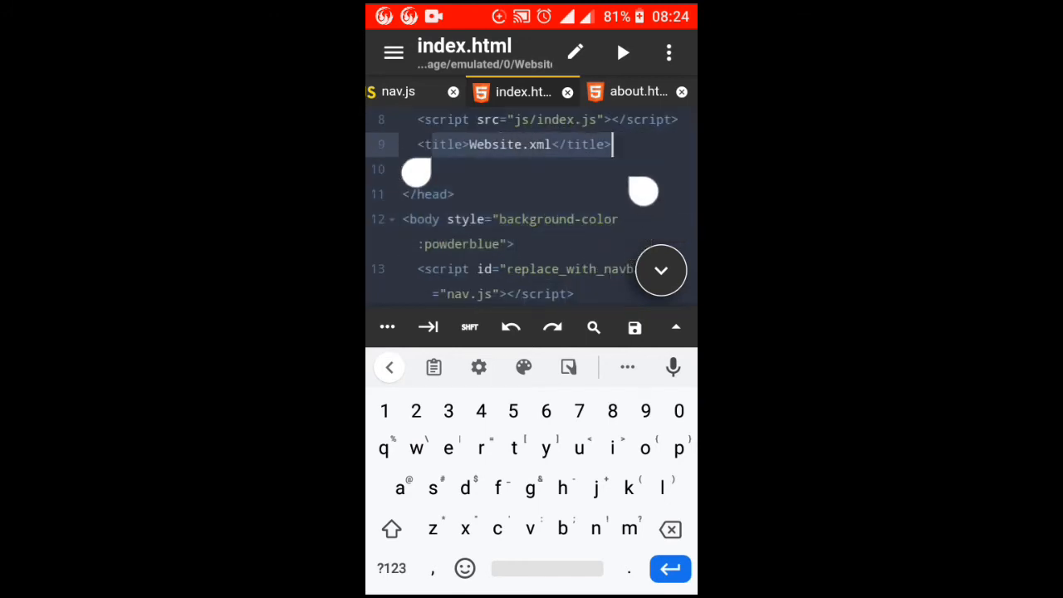
click(452, 193)
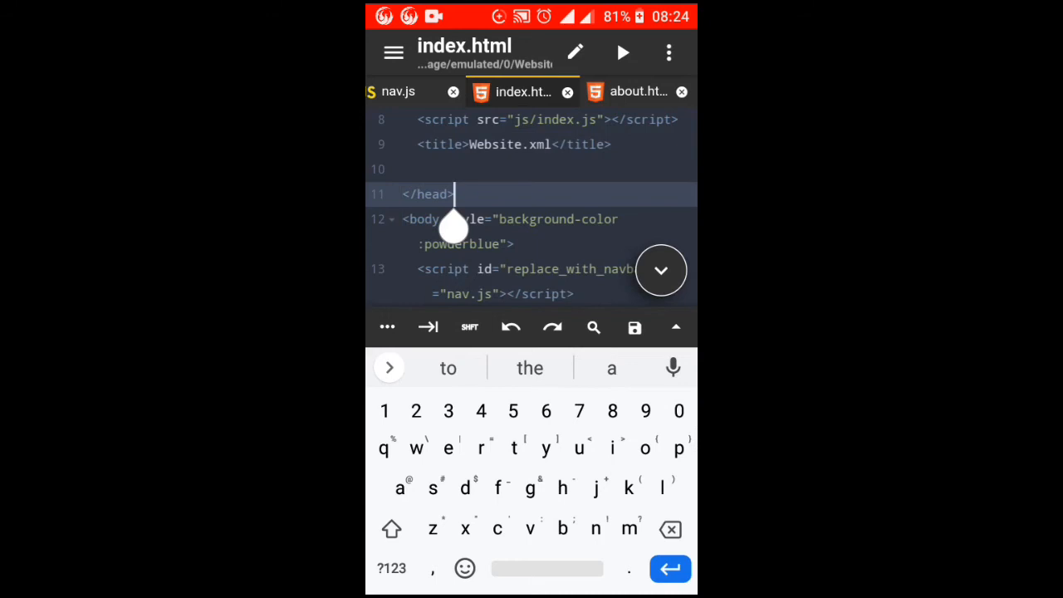
scroll(down, 3)
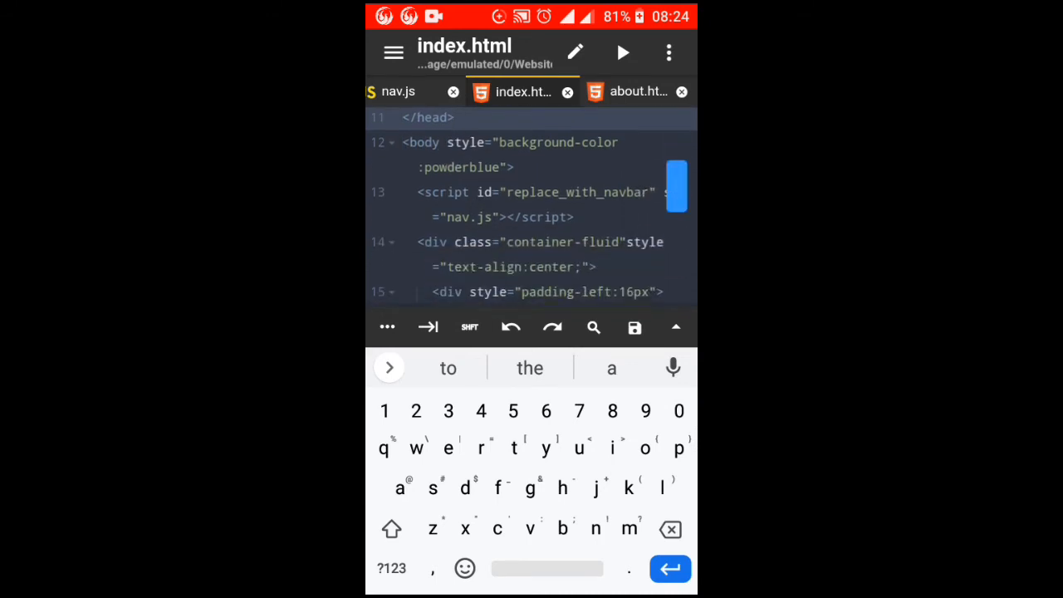
scroll(down, 3)
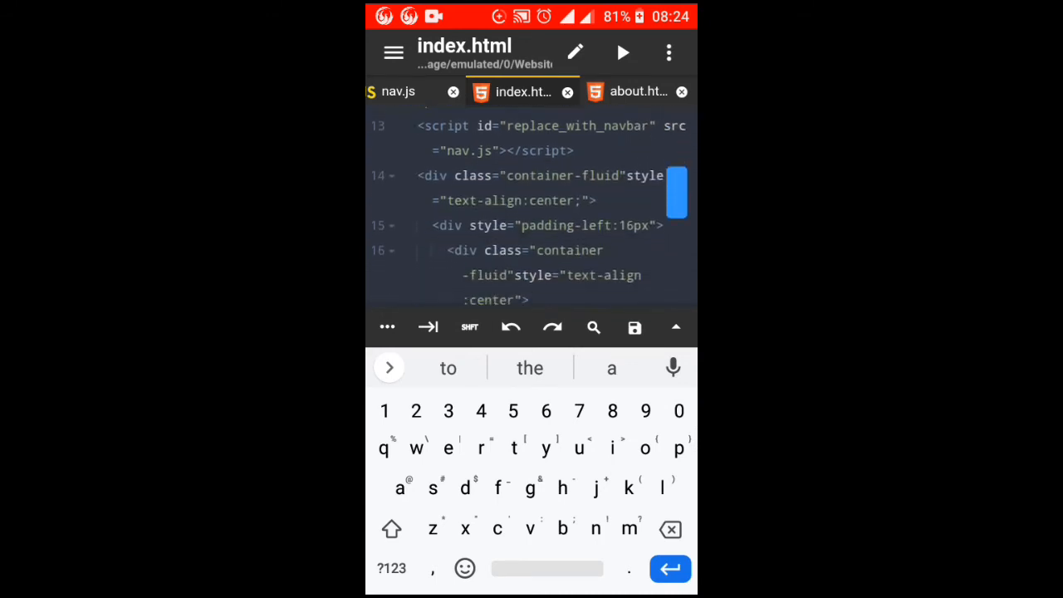
Check about.html for the replace_with_navbar nav.js and replace_with_footer footer.js script tags.
click(639, 91)
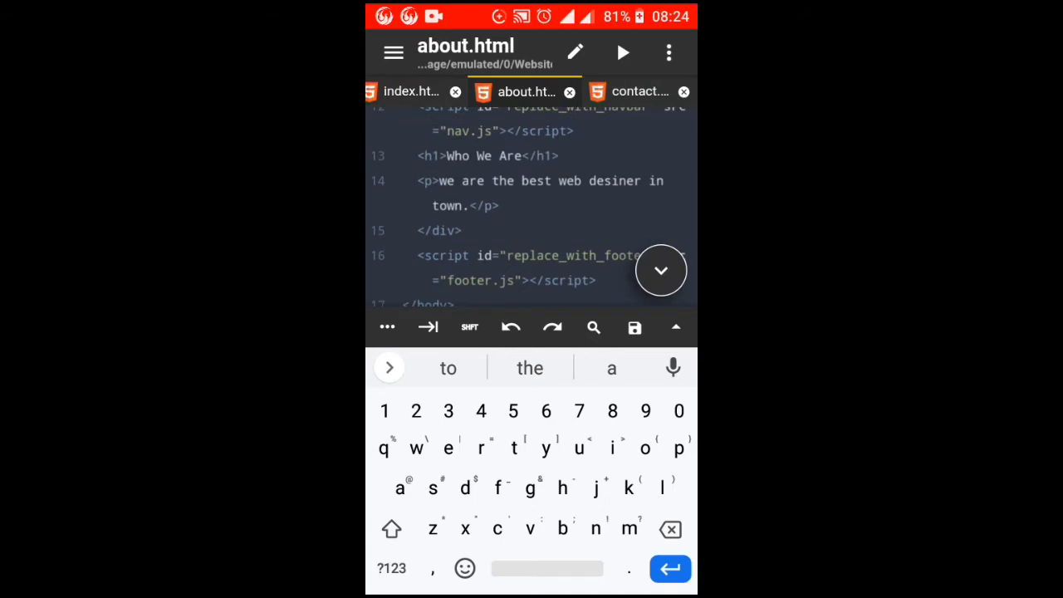
click(661, 270)
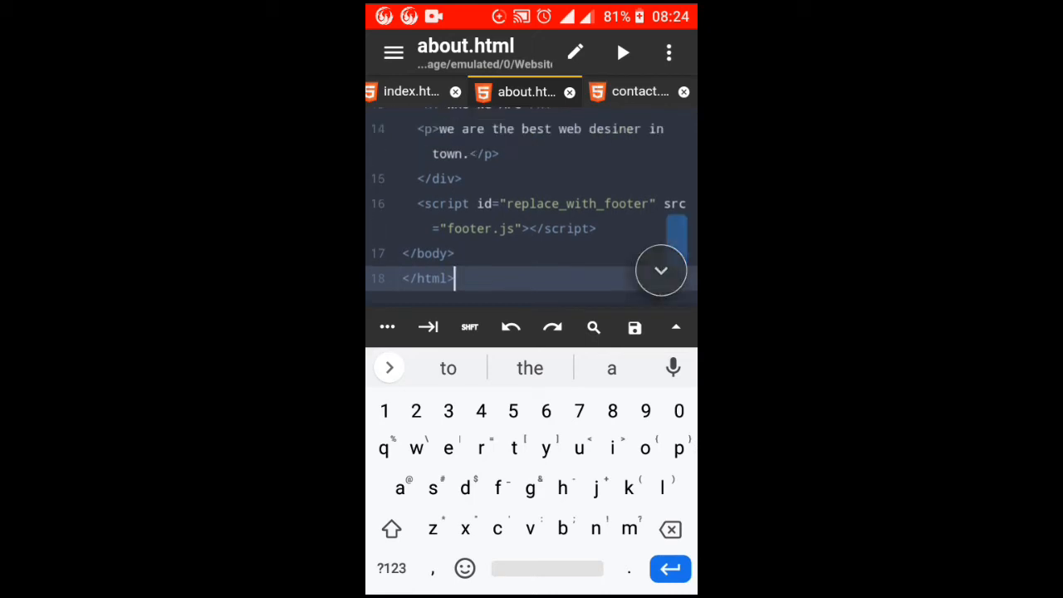
scroll(up, 3)
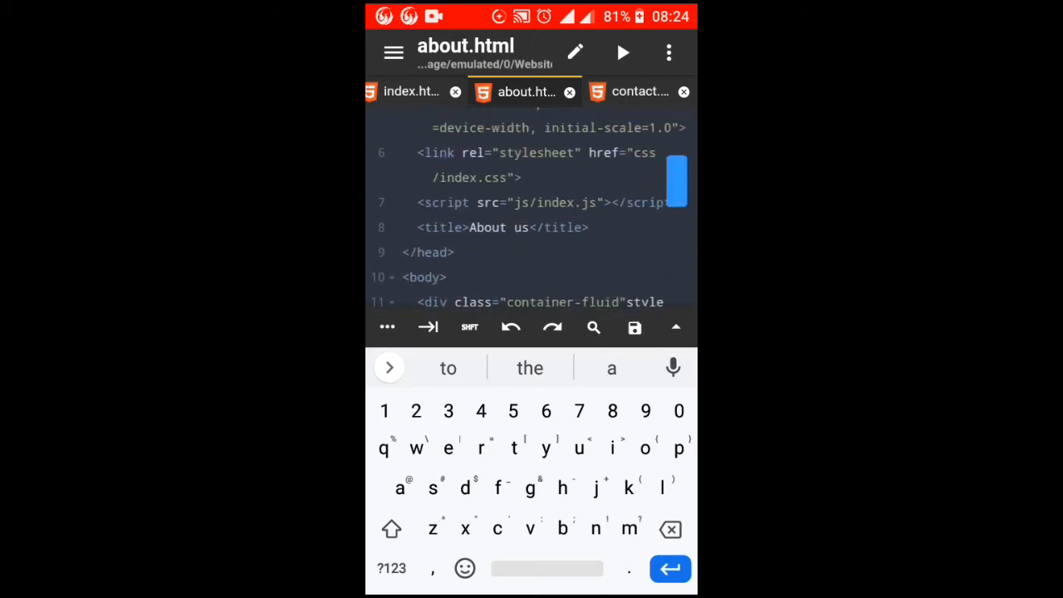
scroll(down, 3)
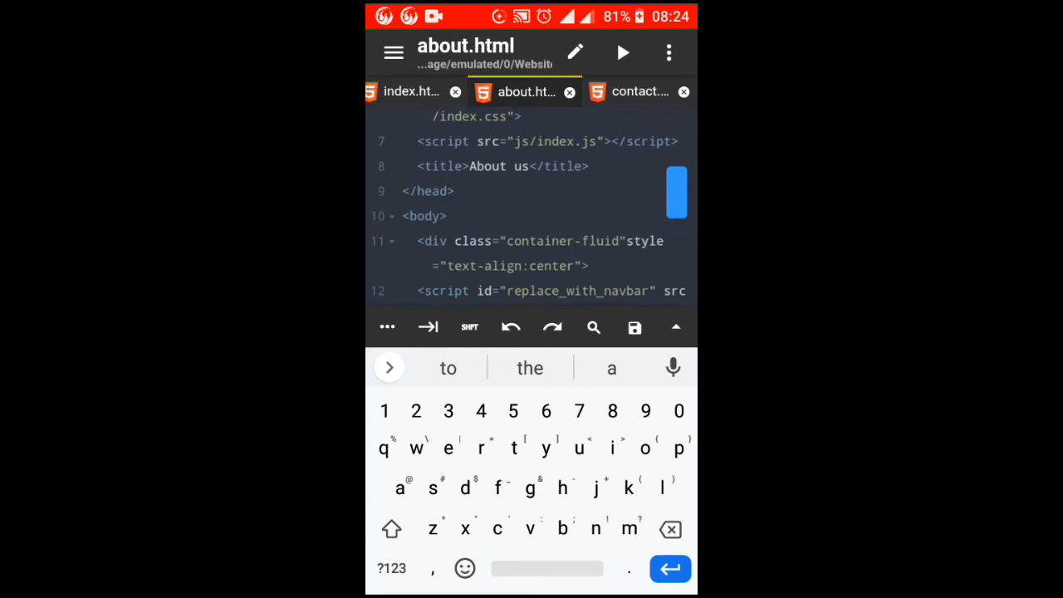
scroll(down, 3)
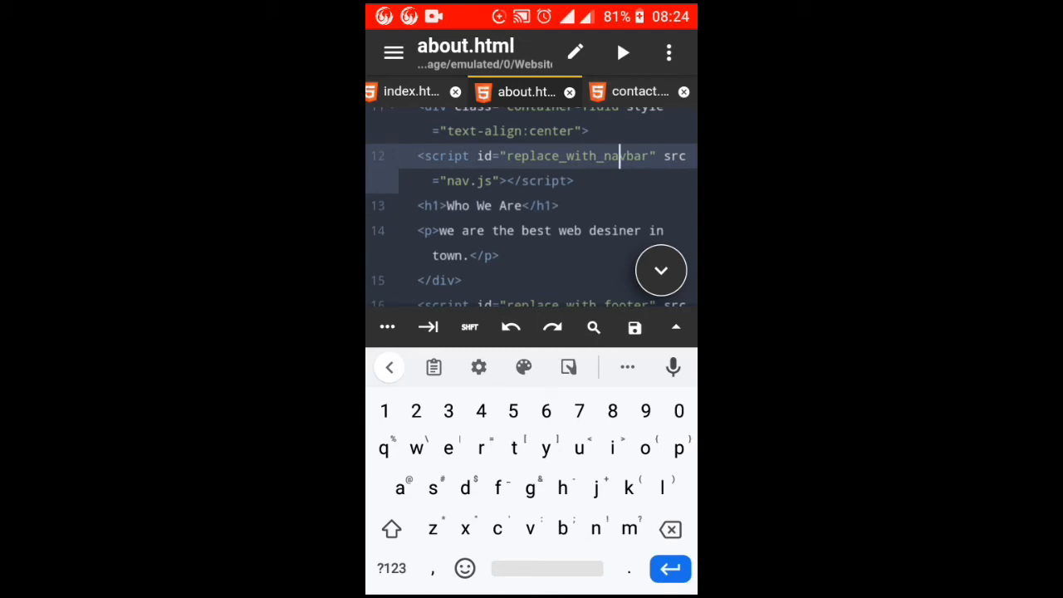
Confirm contact.html includes the nav.js navbar script tag.
click(640, 92)
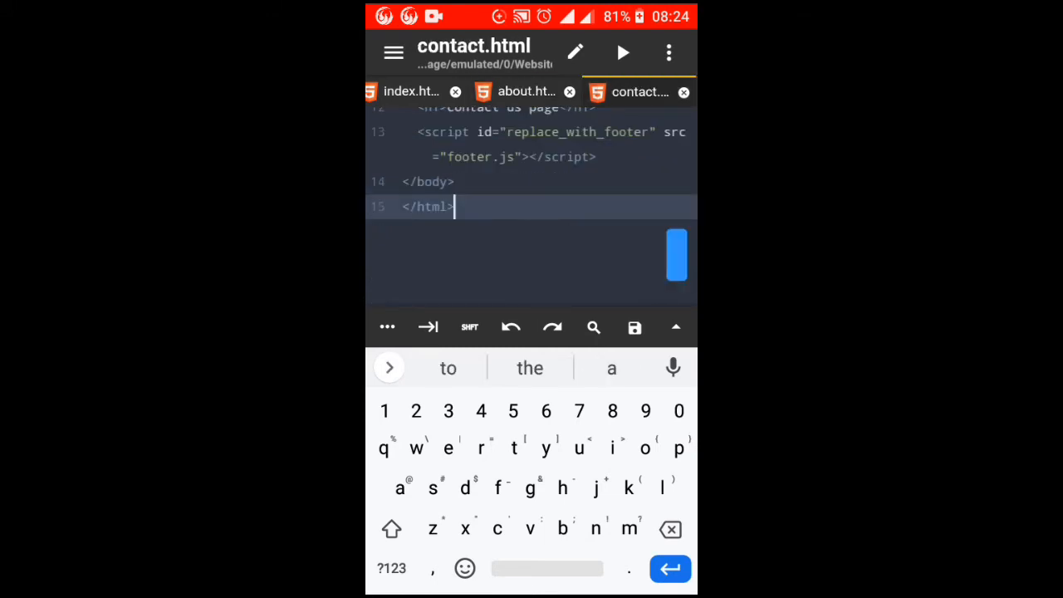
scroll(down, 3)
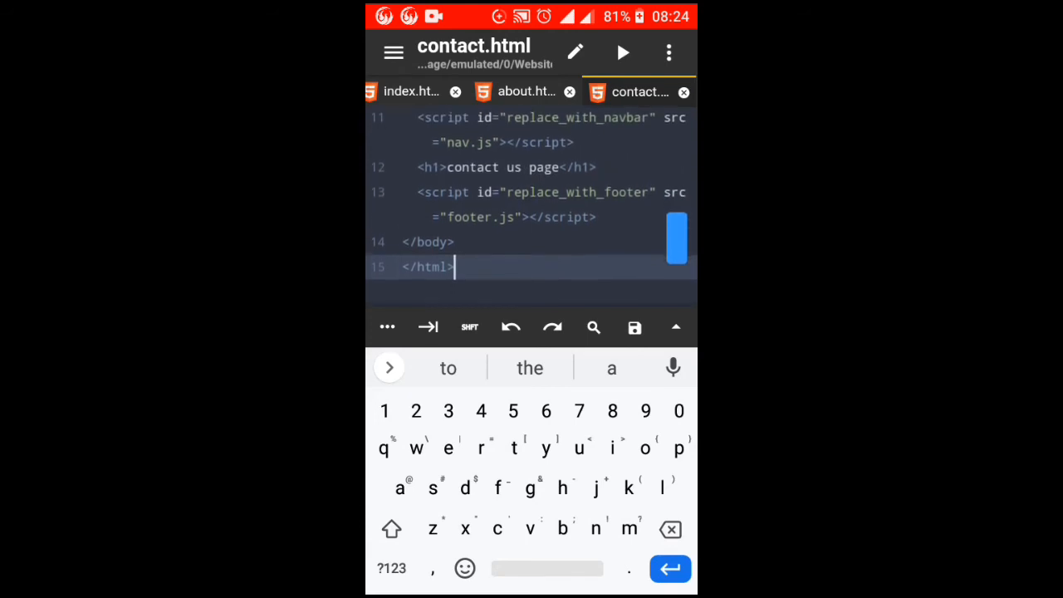
click(598, 199)
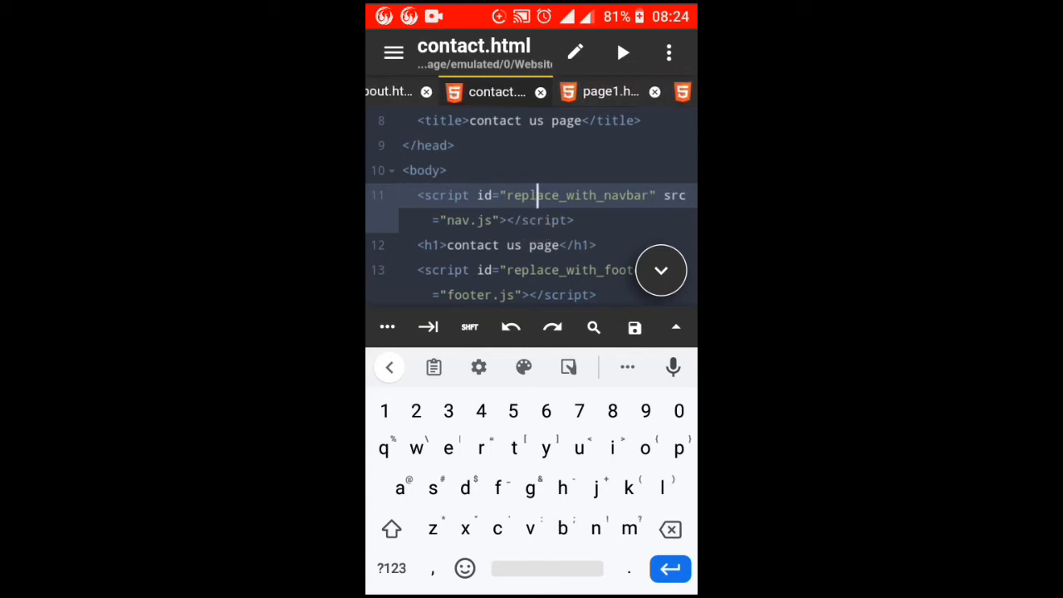
Confirm page1.html includes the nav.js and footer.js script tags.
click(611, 91)
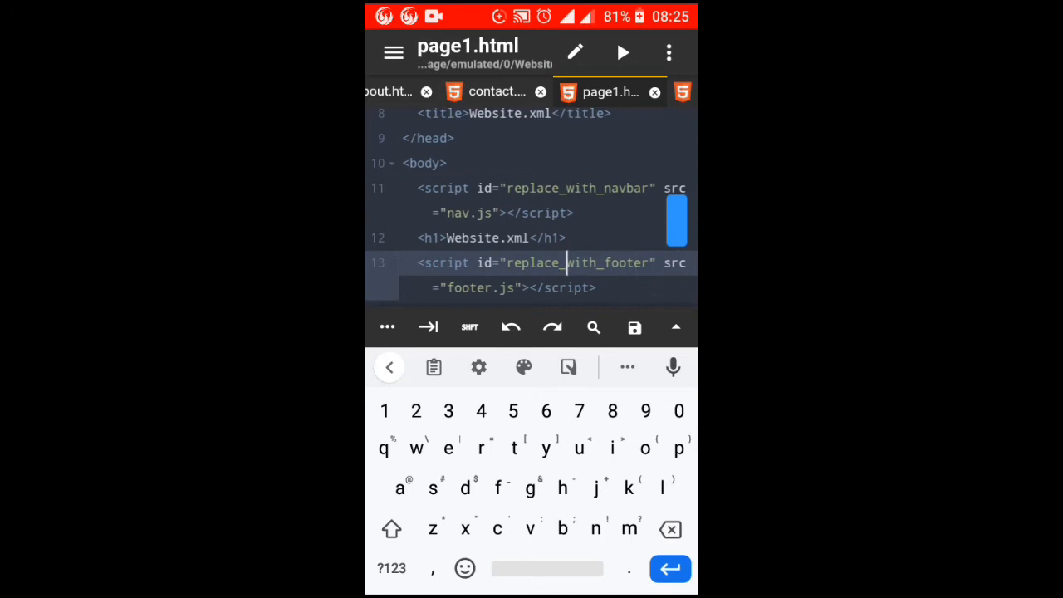
scroll(up, 3)
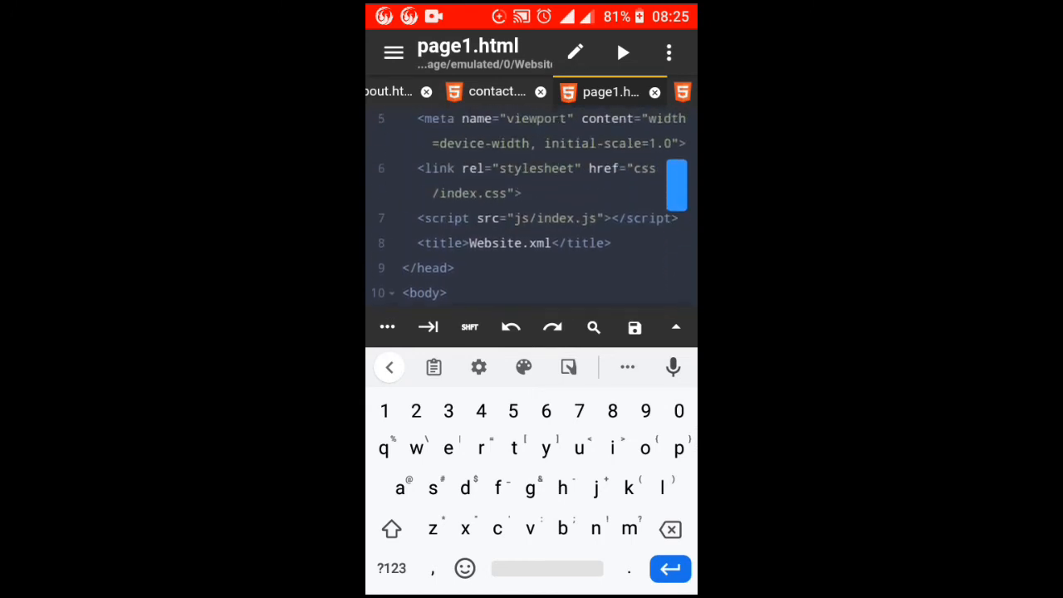
scroll(down, 3)
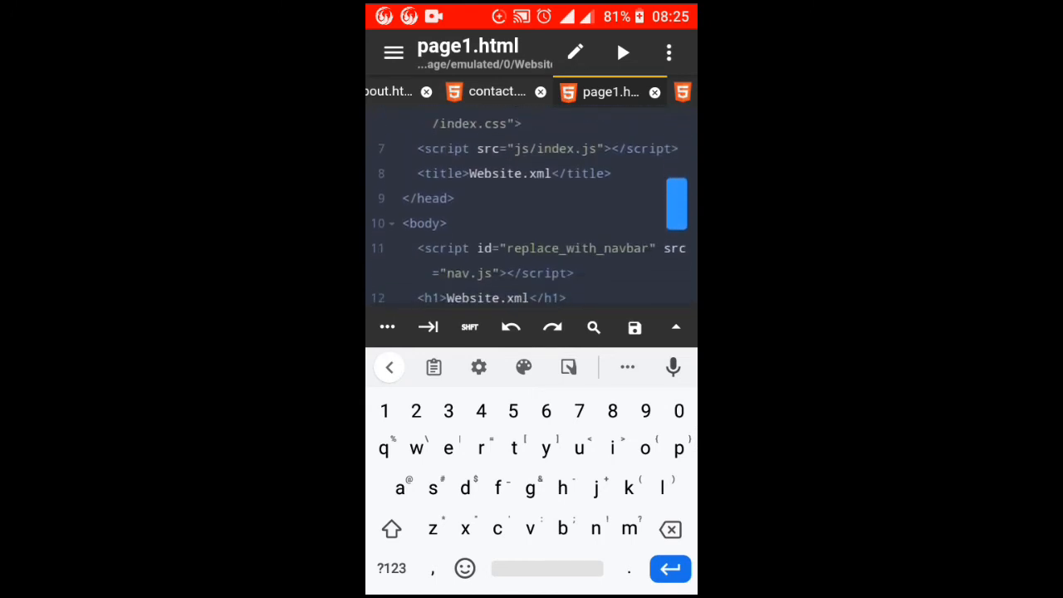